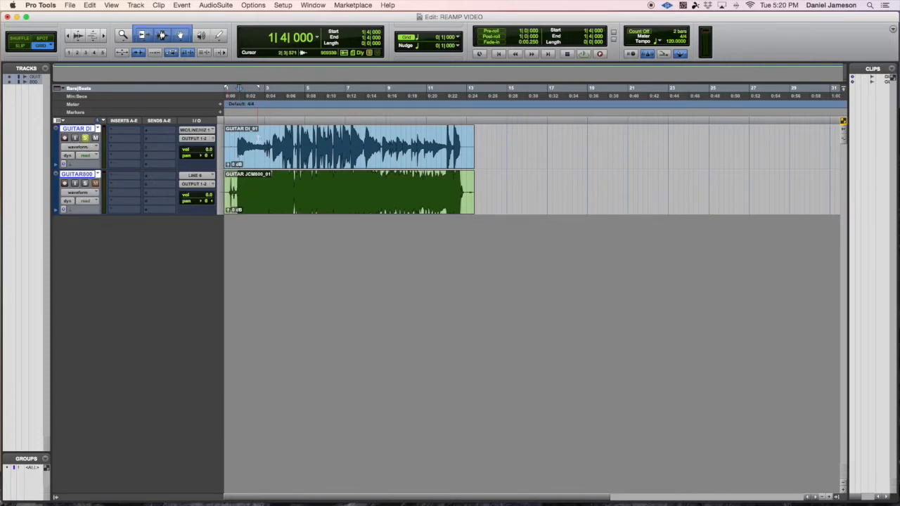
# Route the GUITAR DI track to hardware output 7 for reamping.
pyautogui.click(271, 130)
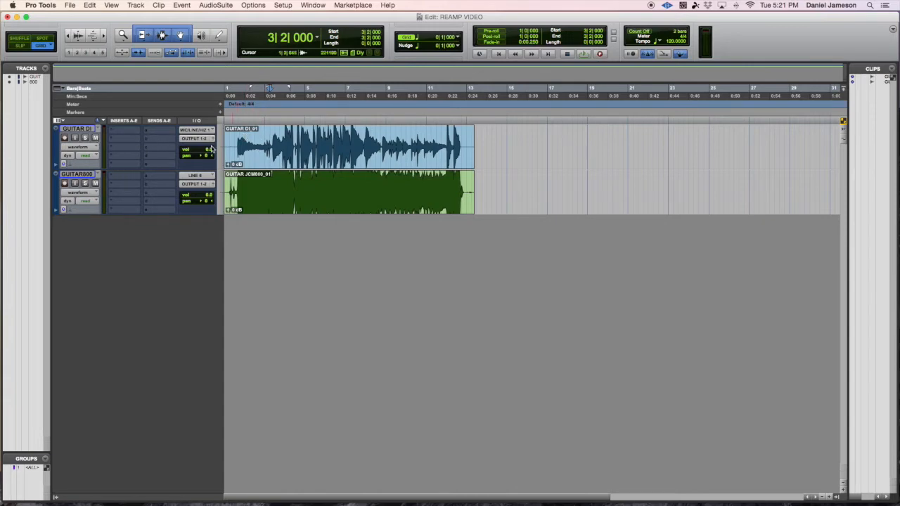
pyautogui.click(195, 138)
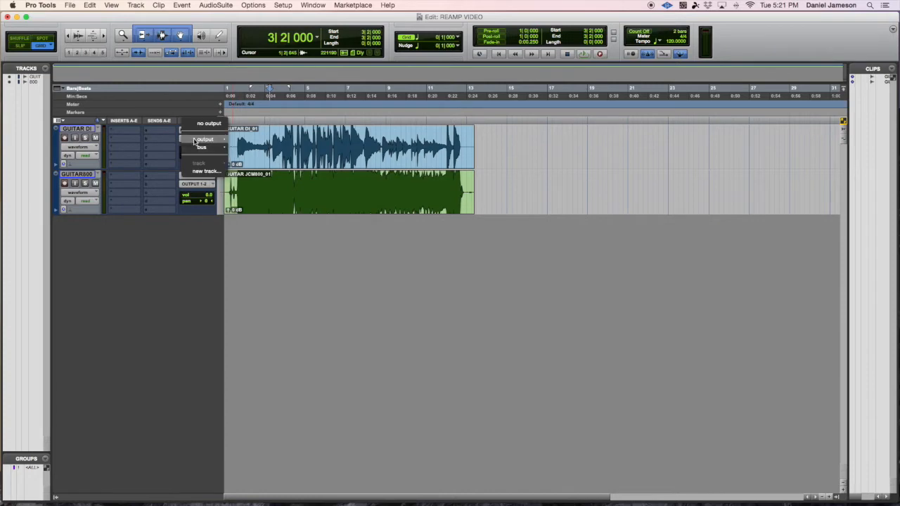
pyautogui.click(205, 139)
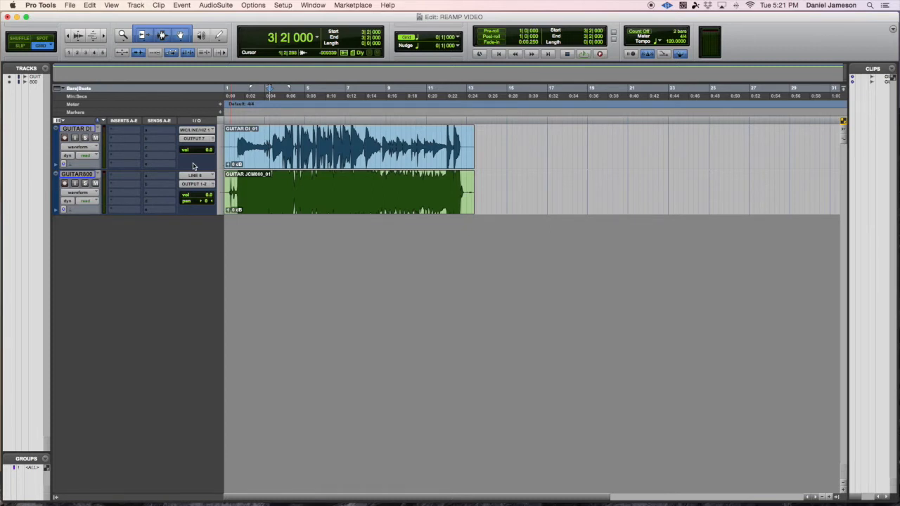
pyautogui.moveTo(199, 154)
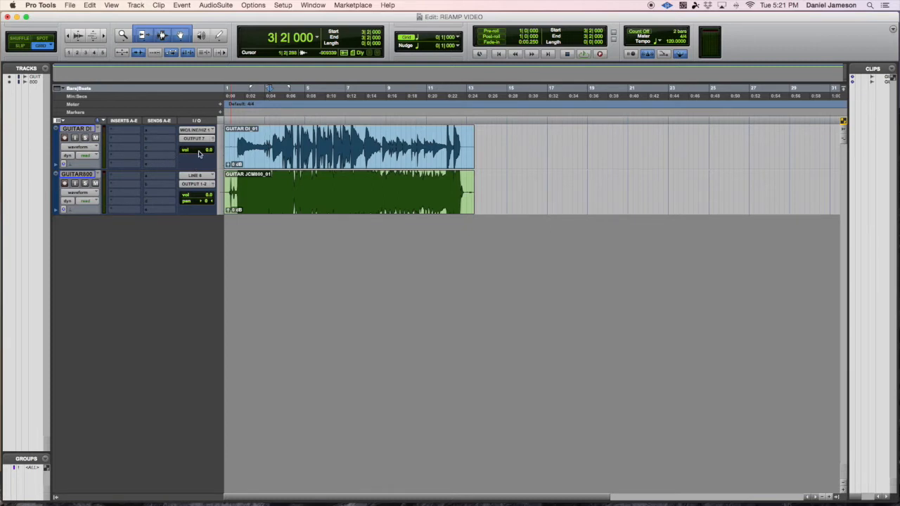
pyautogui.moveTo(199, 151)
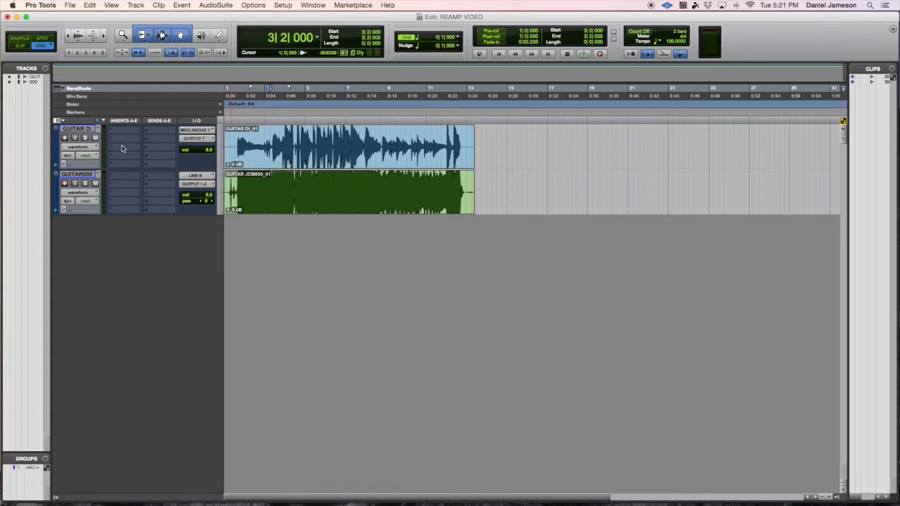
pyautogui.moveTo(199, 154)
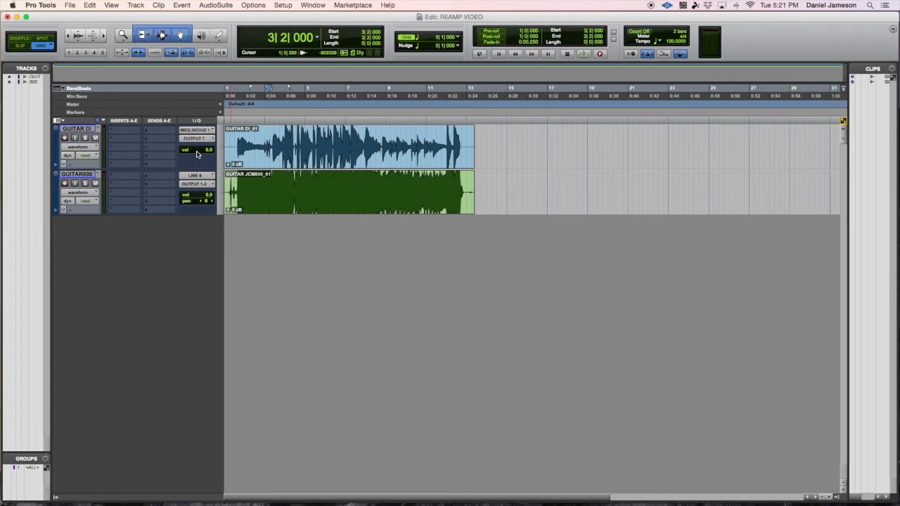
pyautogui.moveTo(197, 154)
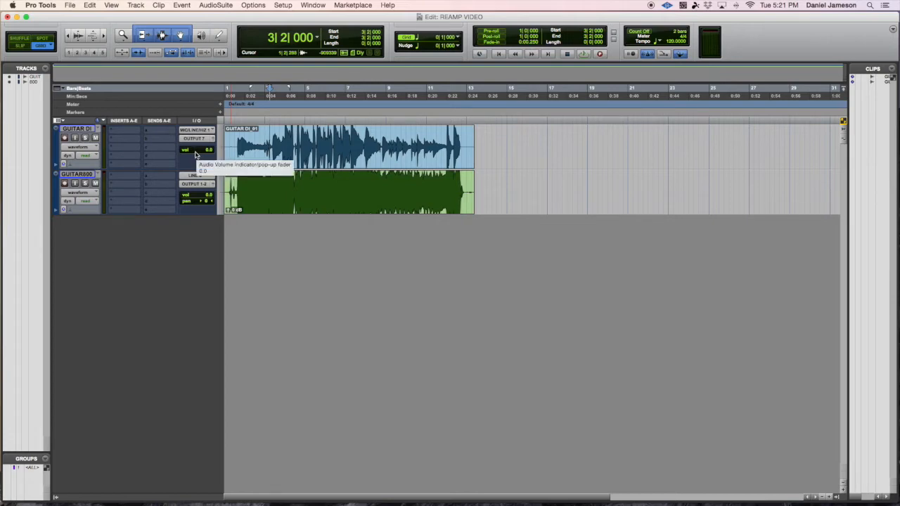
pyautogui.moveTo(123, 146)
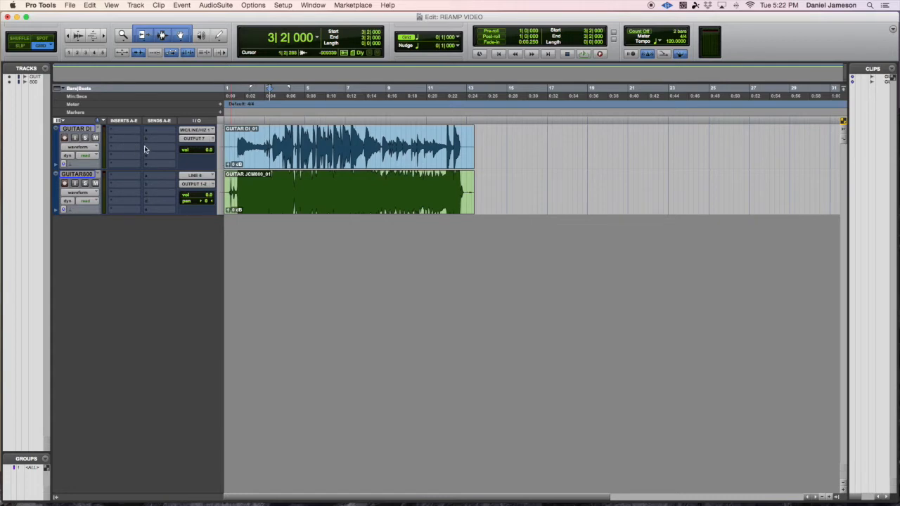
pyautogui.moveTo(192, 155)
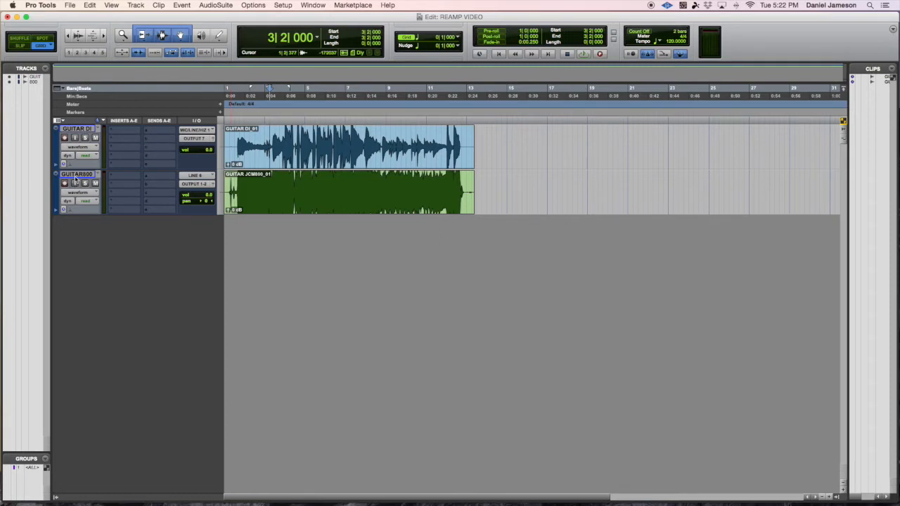
# Duplicate the JCM800 track and rename the copy 'GUITAR YAMAHA T100'.
pyautogui.click(135, 4)
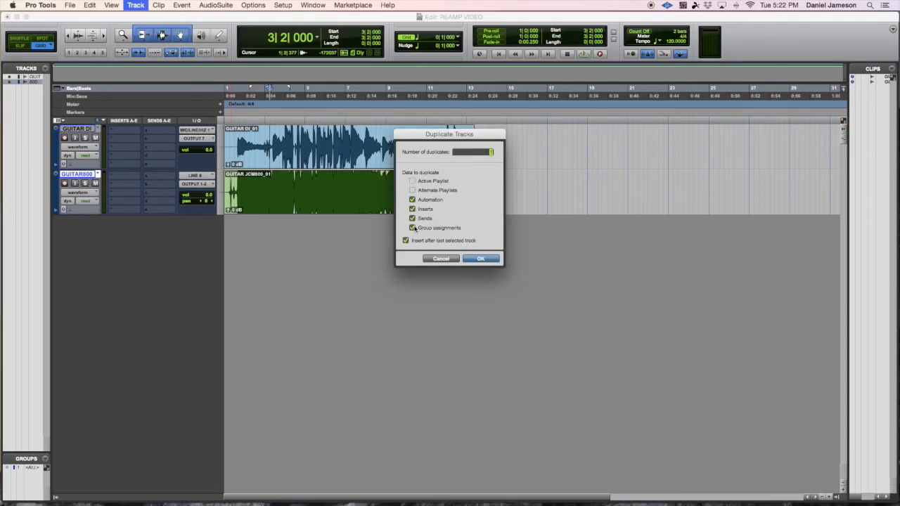
pyautogui.click(480, 258)
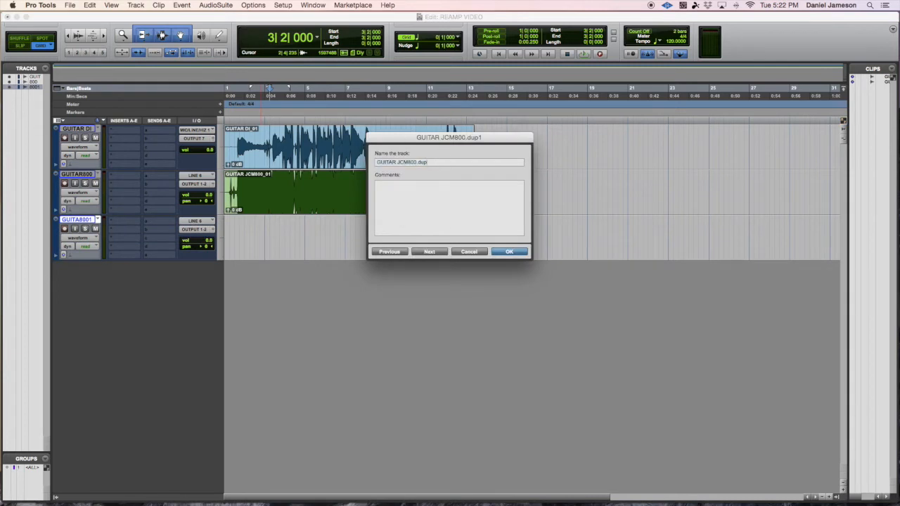
pyautogui.write('GUITAR.')
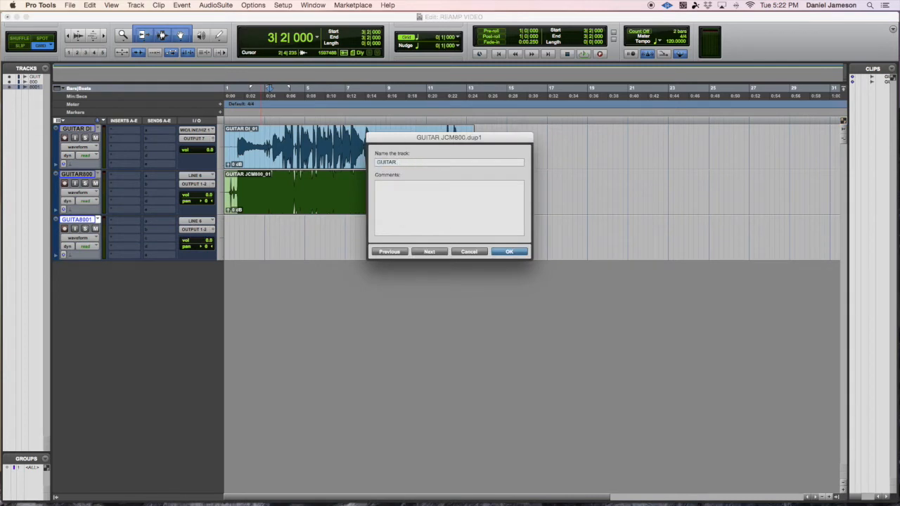
pyautogui.write('YAMAHA')
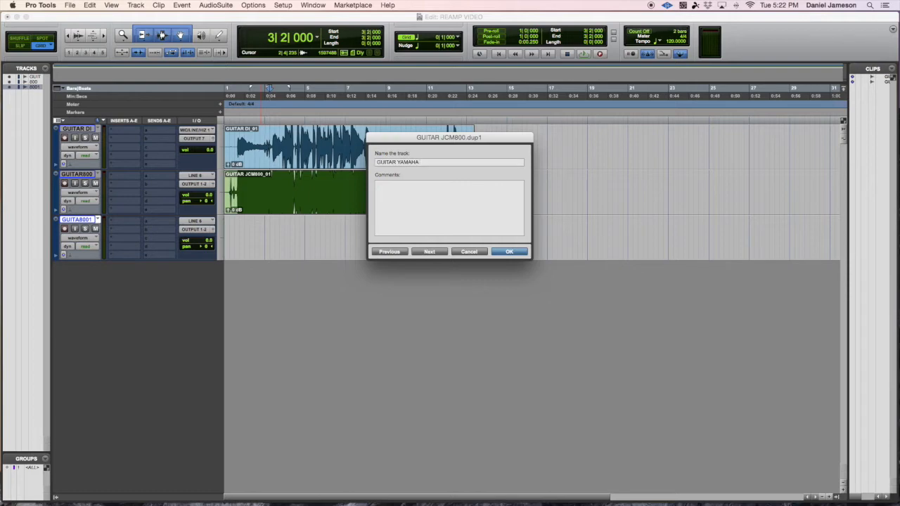
pyautogui.click(509, 252)
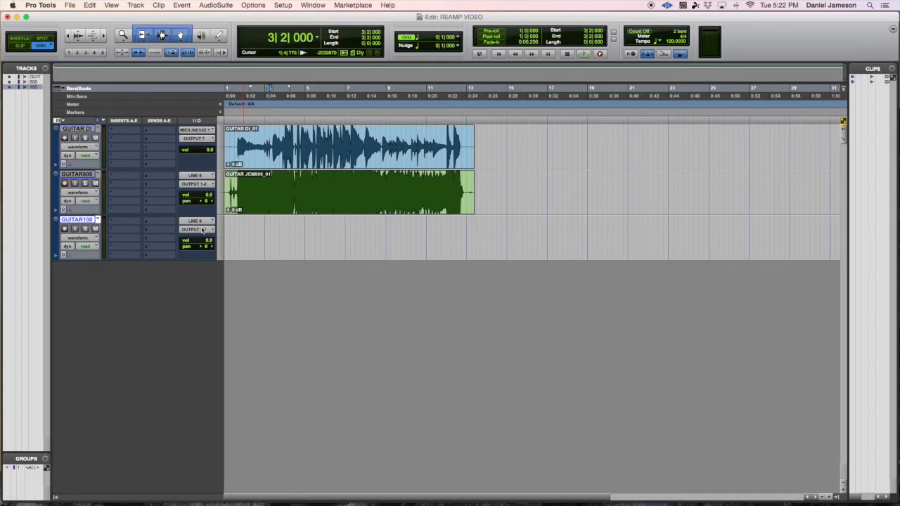
pyautogui.moveTo(149, 234)
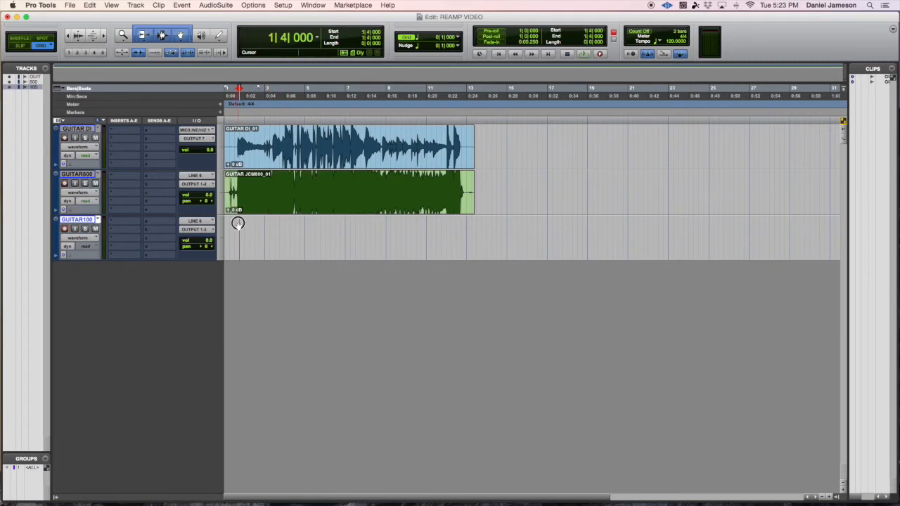
# Record-arm the amp tracks and record the reamped guitar onto JCM800 and Yamaha T100.
pyautogui.click(237, 223)
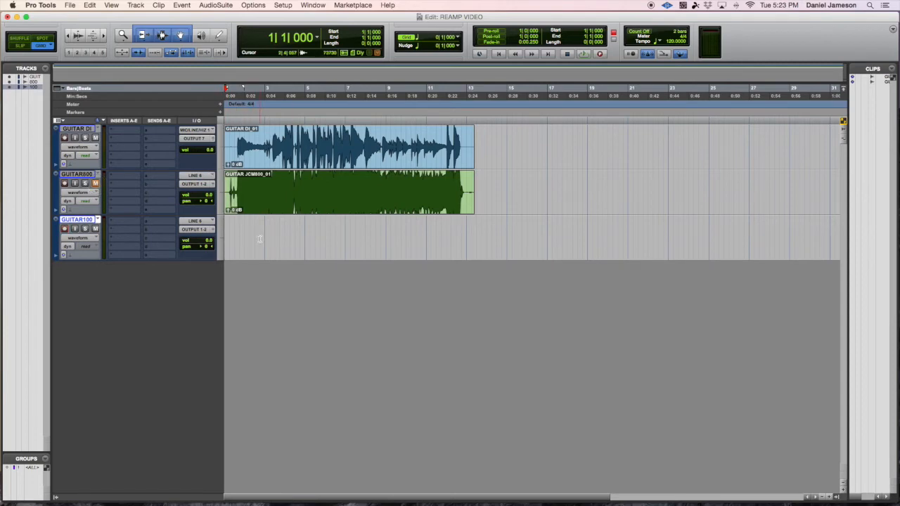
pyautogui.click(582, 53)
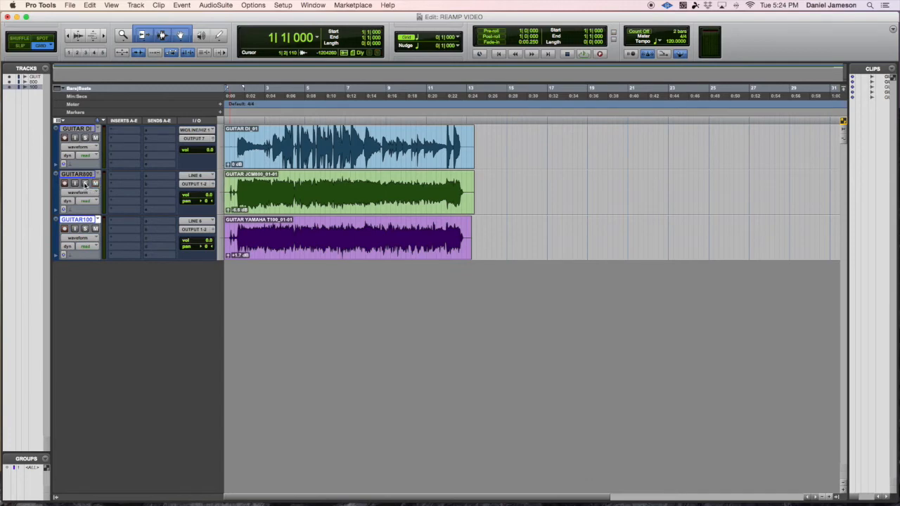
# Pan JCM800 hard left and Yamaha hard right, return the DI to outputs 1-2 and mute it.
pyautogui.click(65, 183)
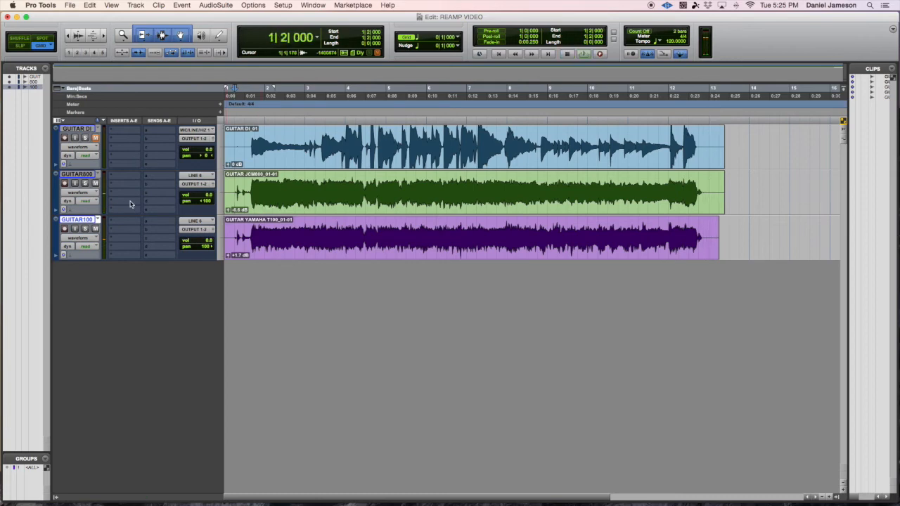
pyautogui.moveTo(138, 197)
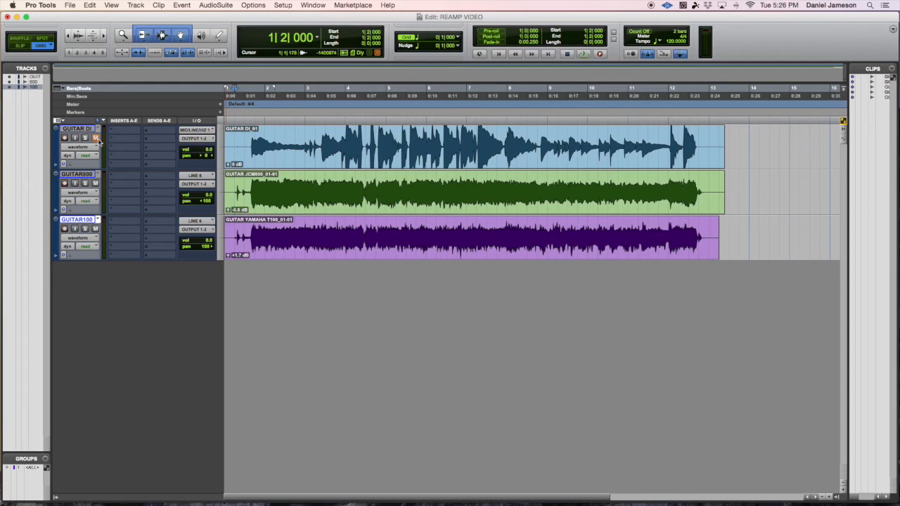
# Mute the amp tracks, unmute the DI, and insert BIAS AMP (mono) on the DI.
pyautogui.click(95, 137)
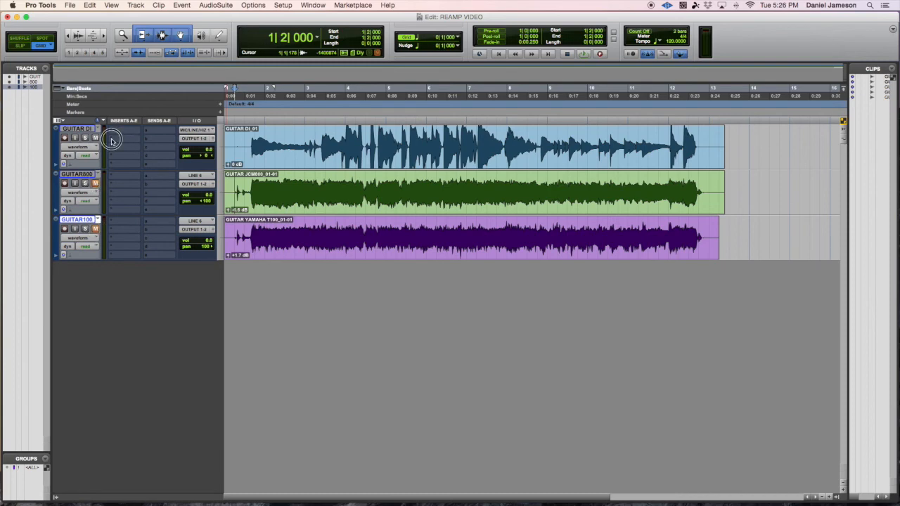
pyautogui.click(113, 139)
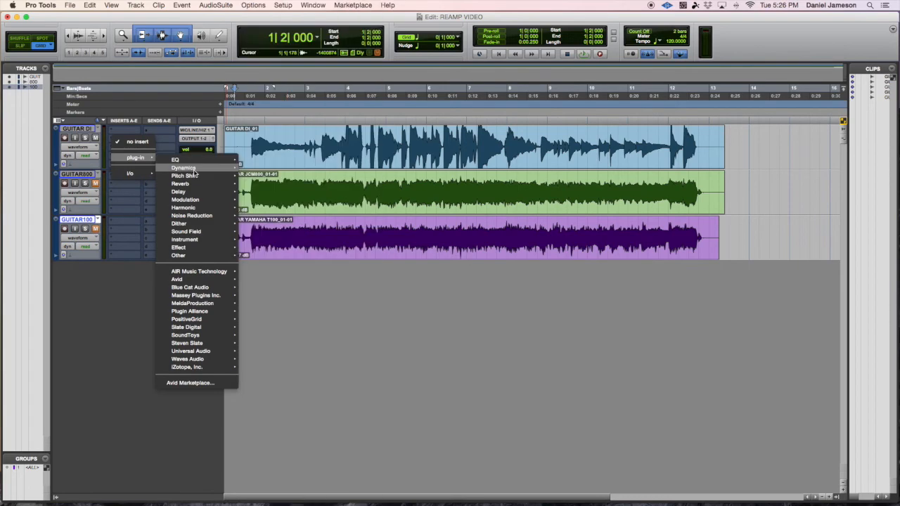
pyautogui.moveTo(185, 239)
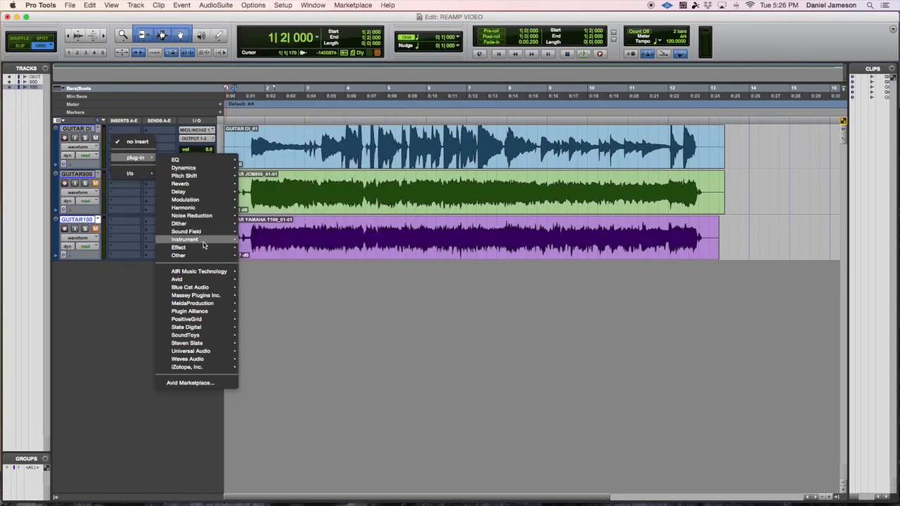
pyautogui.moveTo(186, 319)
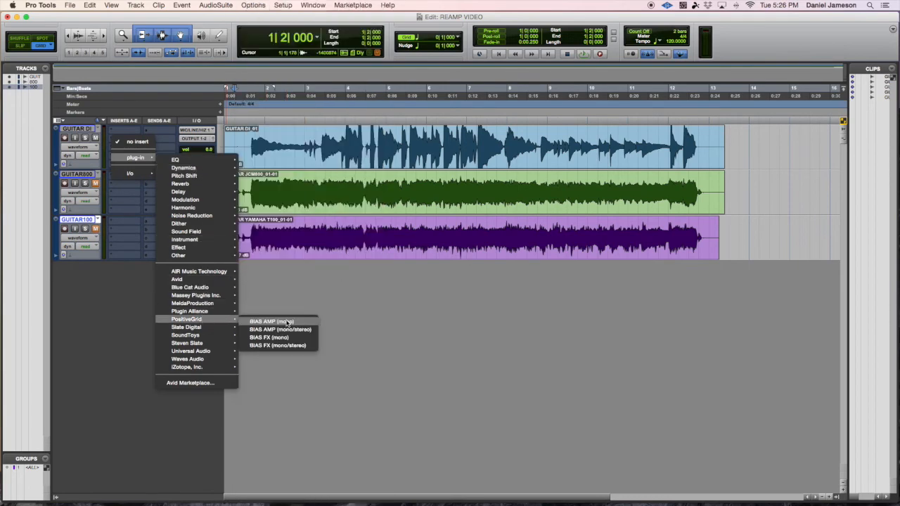
pyautogui.click(271, 321)
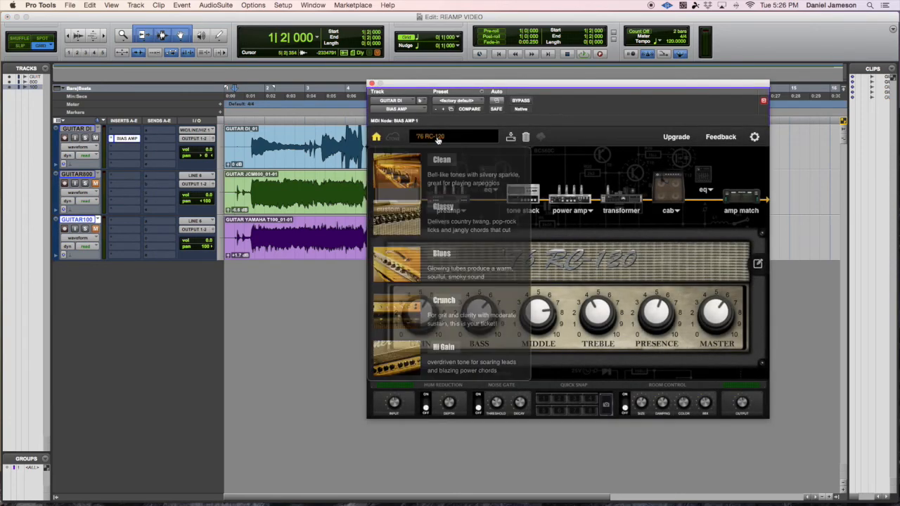
# Load the Monster VH4 model from the Hi Gain category in BIAS AMP.
pyautogui.click(570, 210)
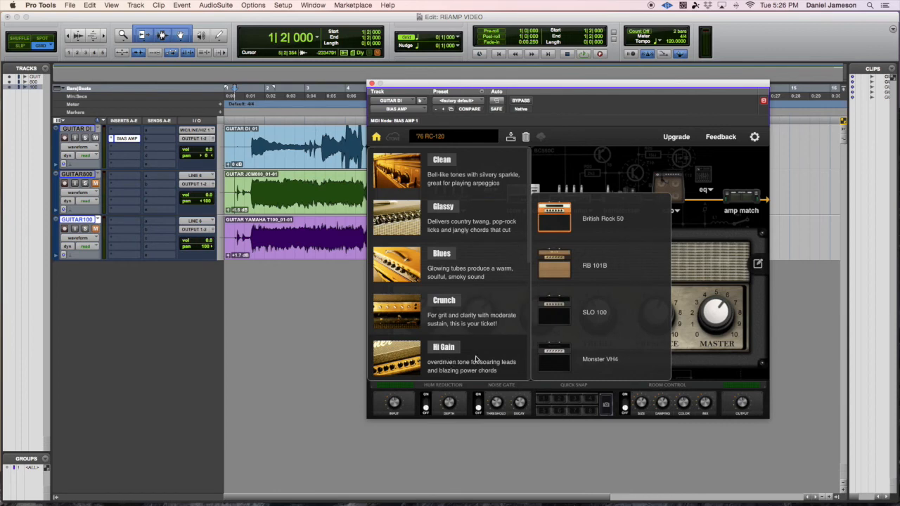
pyautogui.click(599, 359)
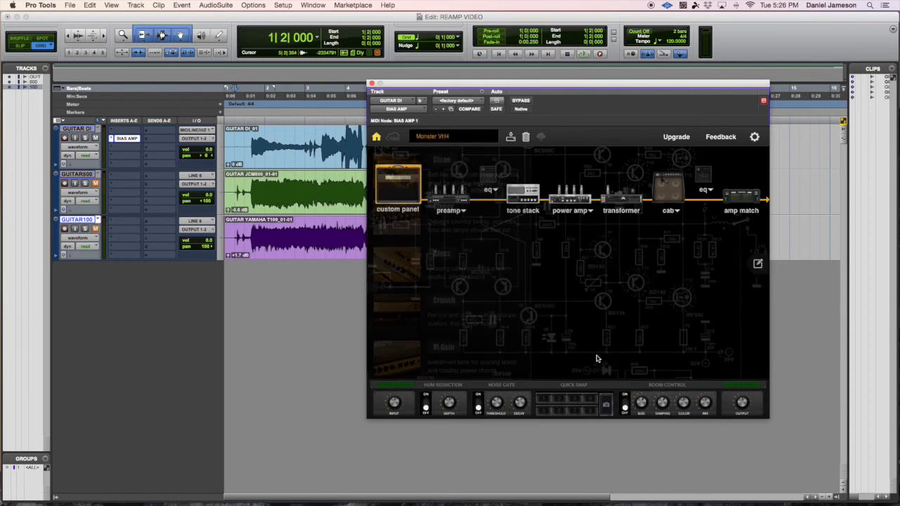